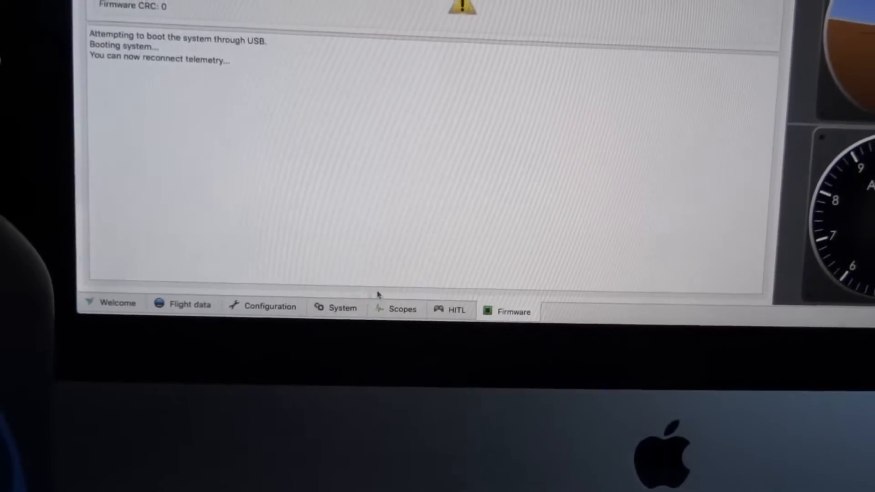
- Go to the board's Configuration pages once the CC3D has finished booting
{"action": "left_click", "coordinate": [188, 303]}
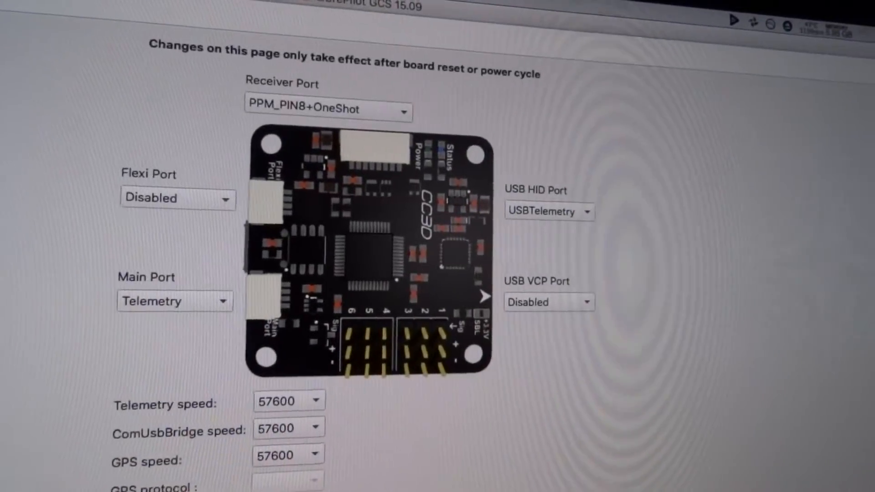
- Set the CC3D Receiver Port to PPM_PIN8+OneShot
{"action": "left_click", "coordinate": [326, 108]}
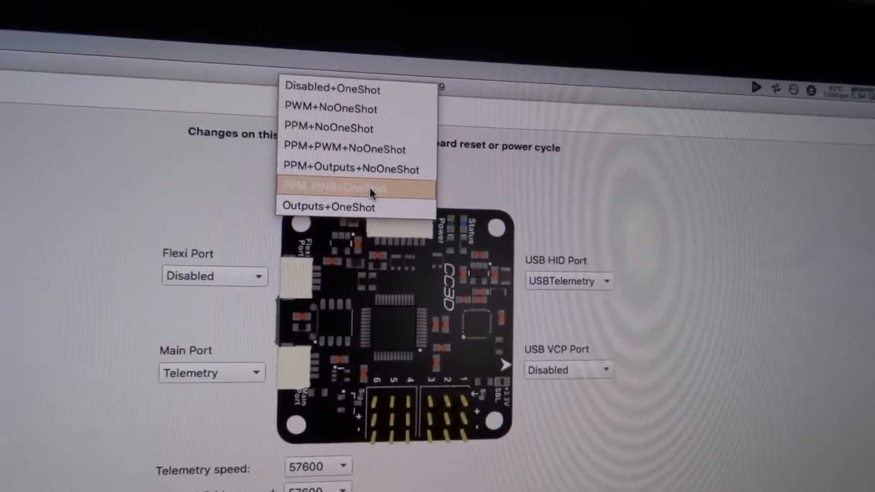
{"action": "left_click", "coordinate": [338, 187]}
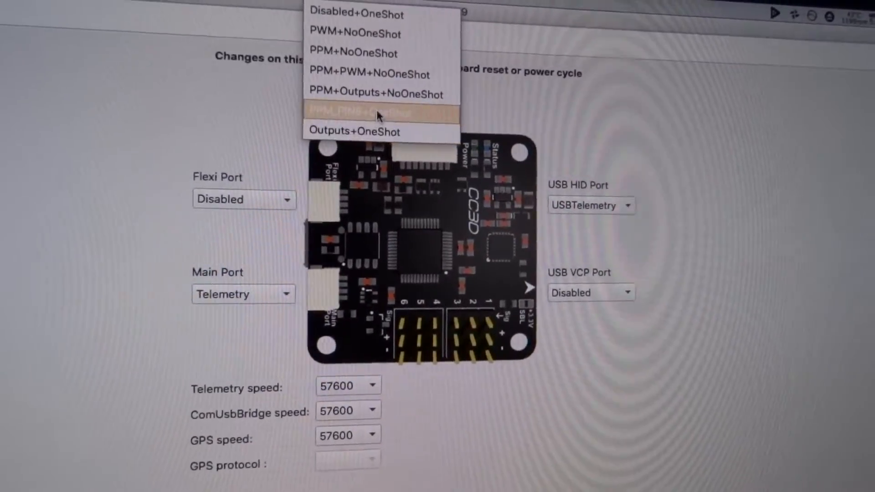
{"action": "left_click", "coordinate": [381, 112]}
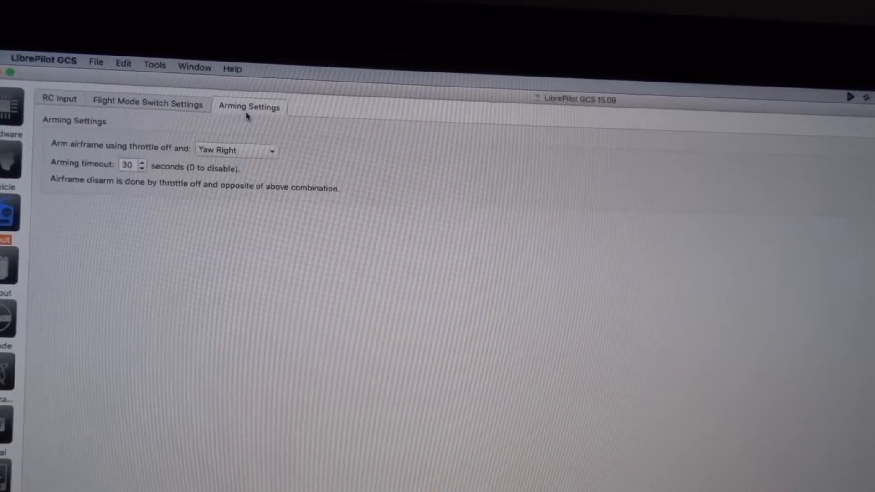
- Set arming to throttle off plus Yaw Right in Arming Settings
{"action": "left_click", "coordinate": [235, 150]}
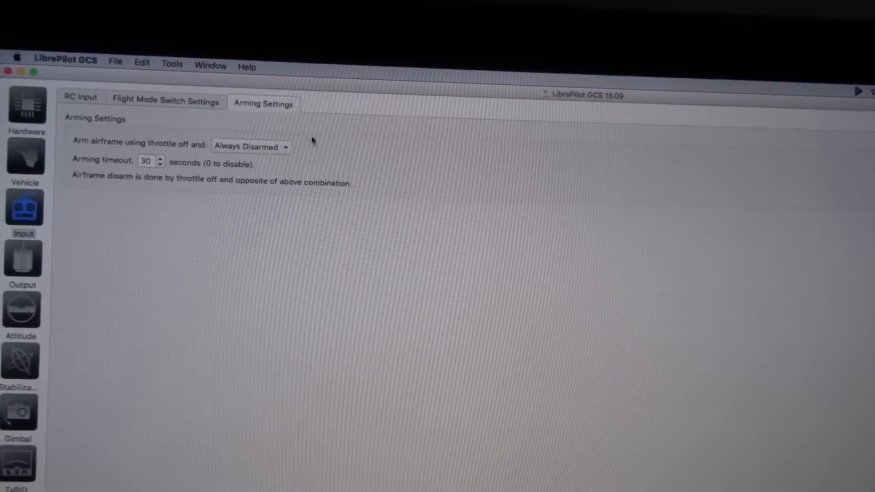
{"action": "left_click", "coordinate": [251, 146]}
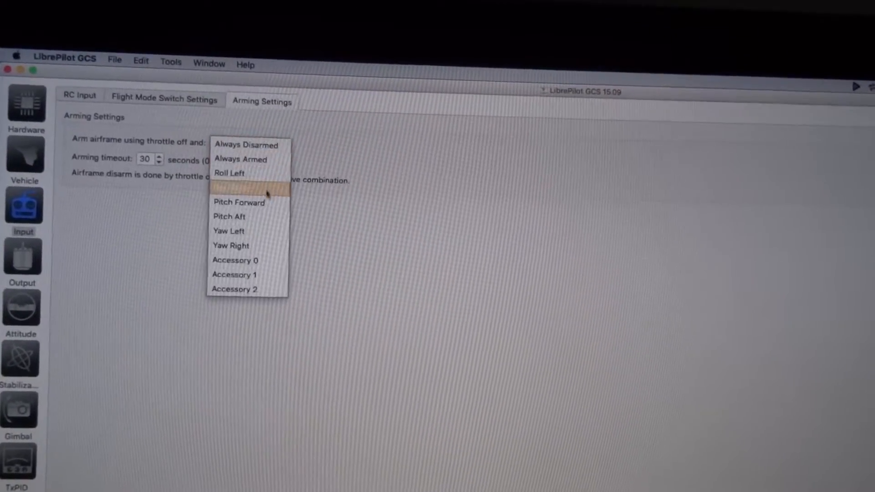
{"action": "left_click", "coordinate": [231, 246]}
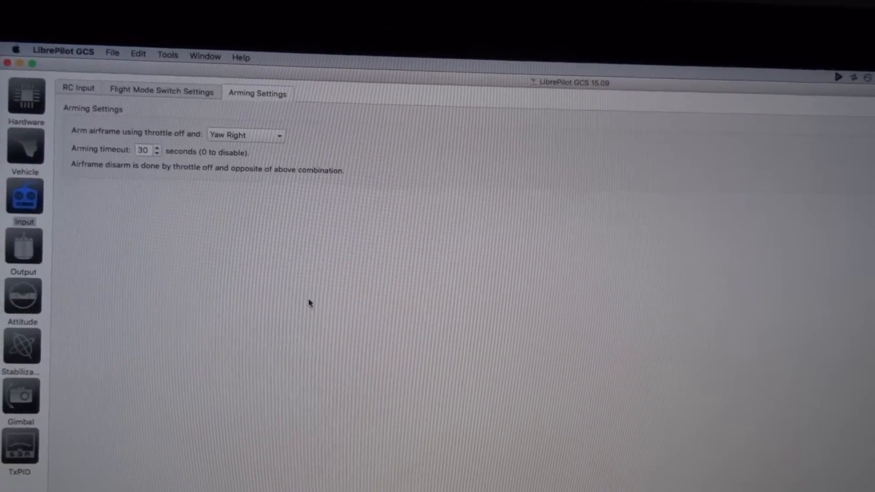
{"action": "left_click", "coordinate": [77, 89]}
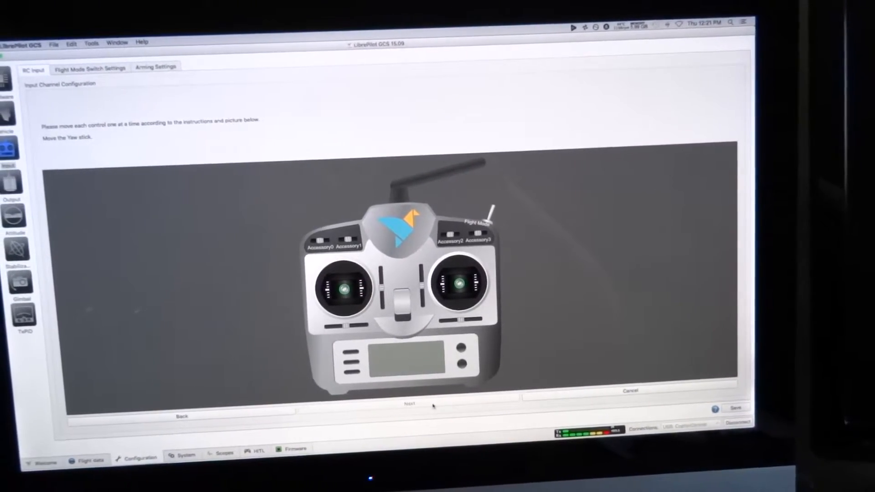
{"action": "left_click", "coordinate": [410, 402]}
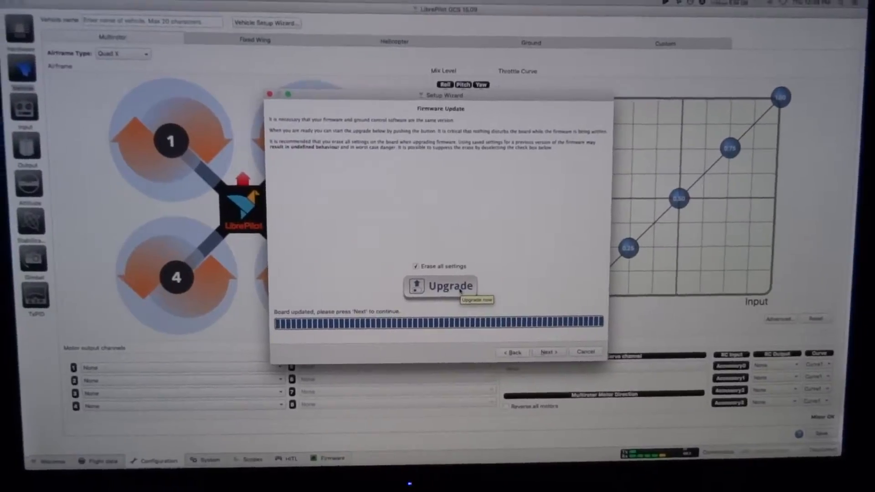
- Continue from the 'Board updated' firmware page to the input signal choice
{"action": "left_click", "coordinate": [548, 352]}
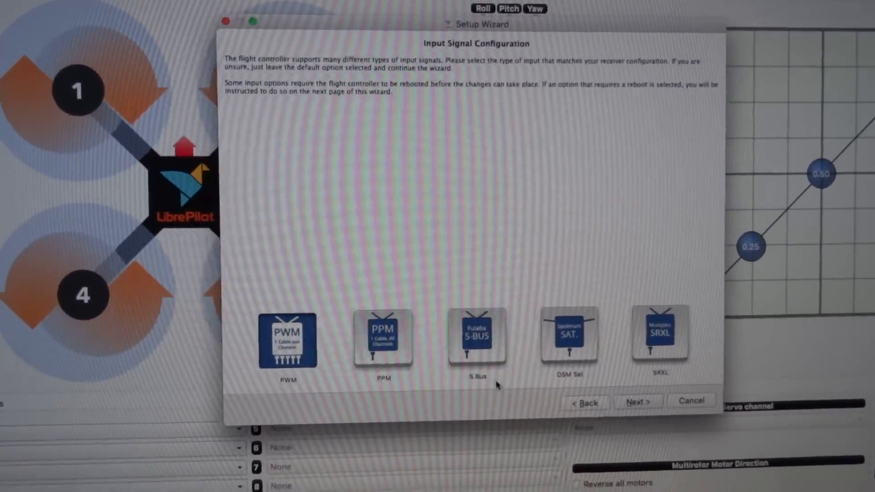
- Choose PPM as the wizard's receiver input type
{"action": "left_click", "coordinate": [382, 342]}
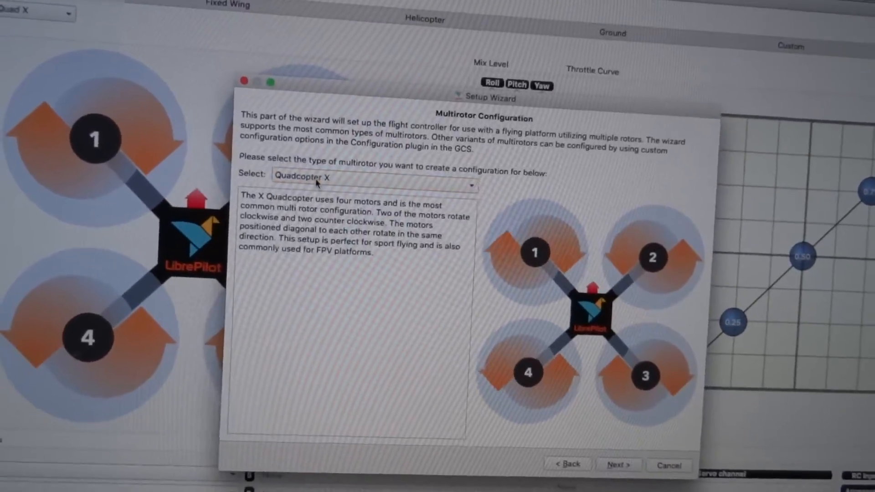
- Confirm Quadcopter X as the multirotor frame type and continue
{"action": "left_click", "coordinate": [621, 465]}
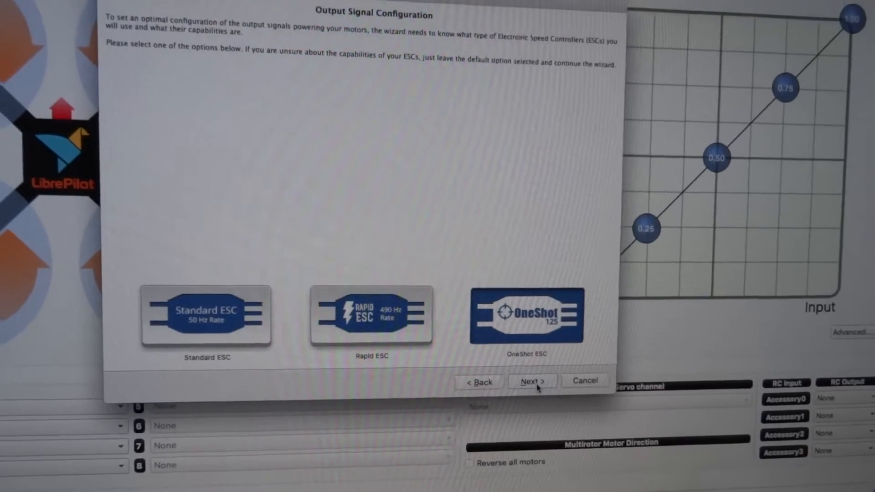
- Choose OneShot ESC as the motor output type and continue
{"action": "left_click", "coordinate": [532, 381]}
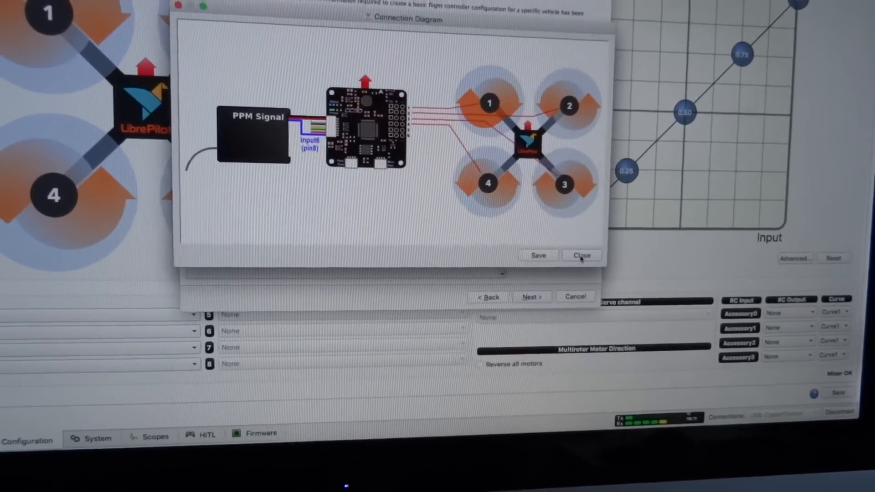
- Close the PPM connection diagram and continue past the summary to sensor calibration
{"action": "left_click", "coordinate": [580, 255]}
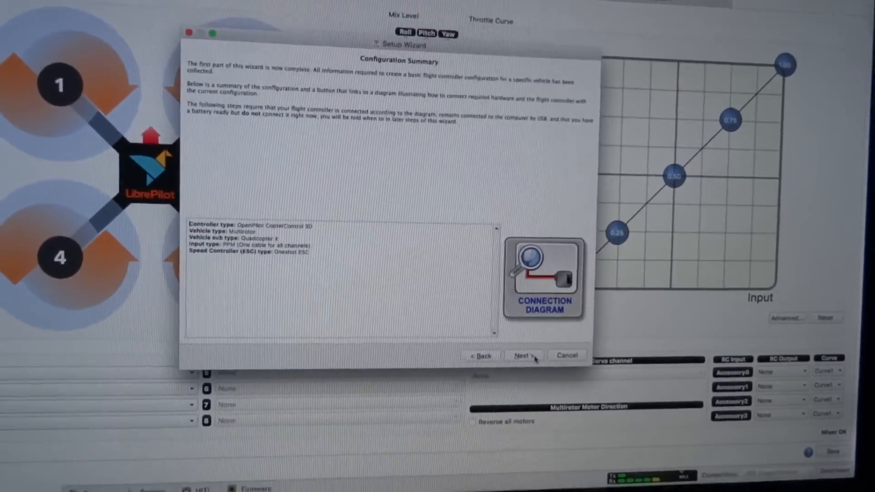
{"action": "left_click", "coordinate": [523, 355]}
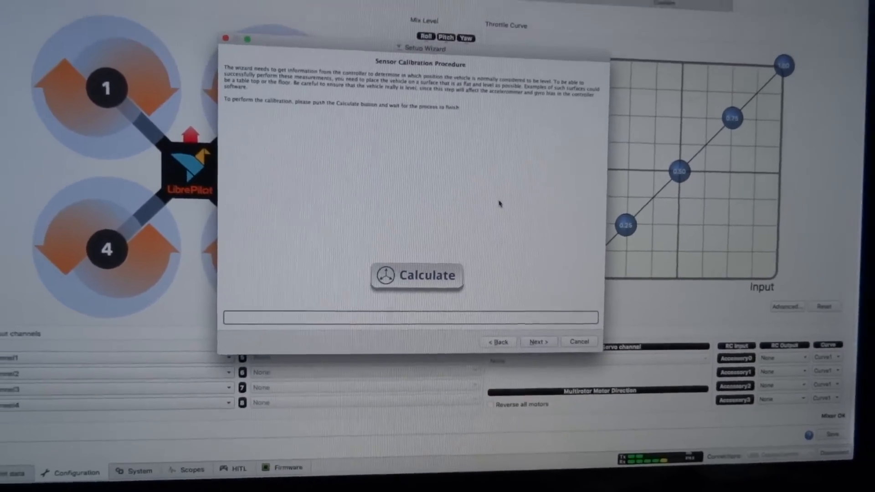